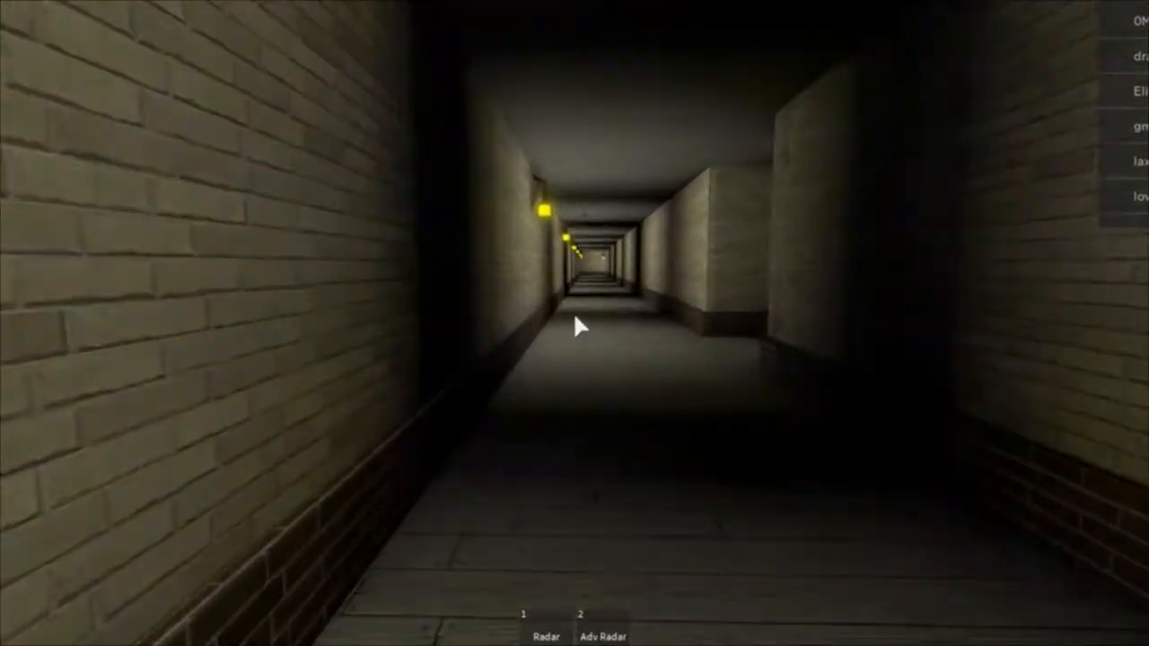
- Walk forward into the long lamp-lit brick corridor where another figure stands far ahead
key("w")
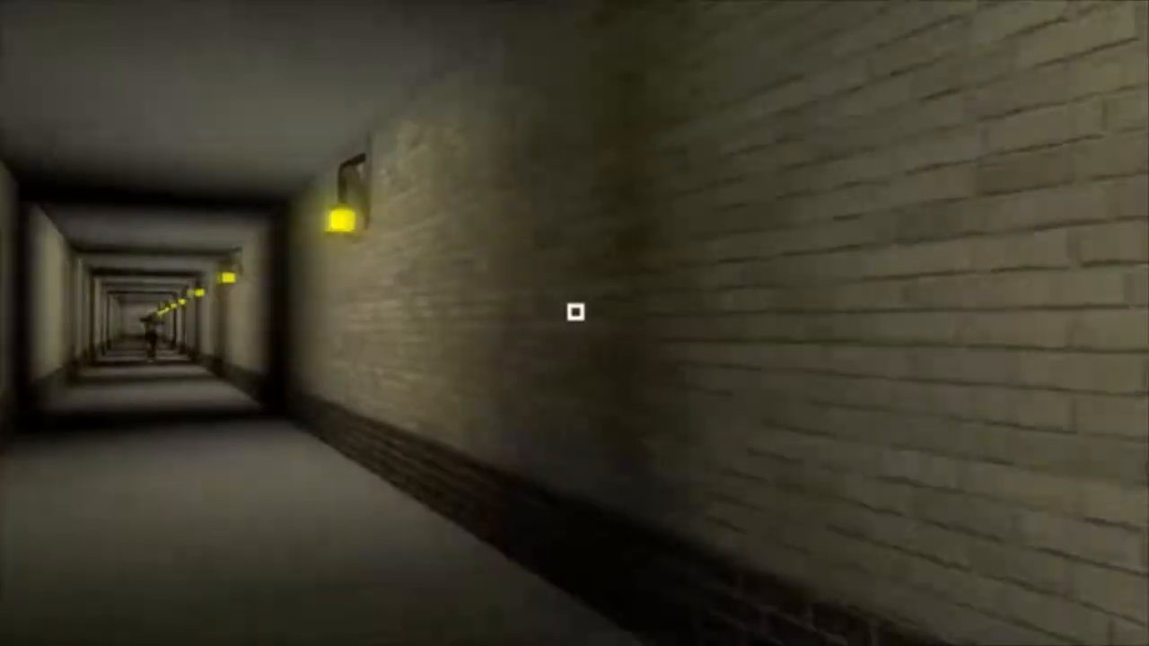
mouse_move(574, 323)
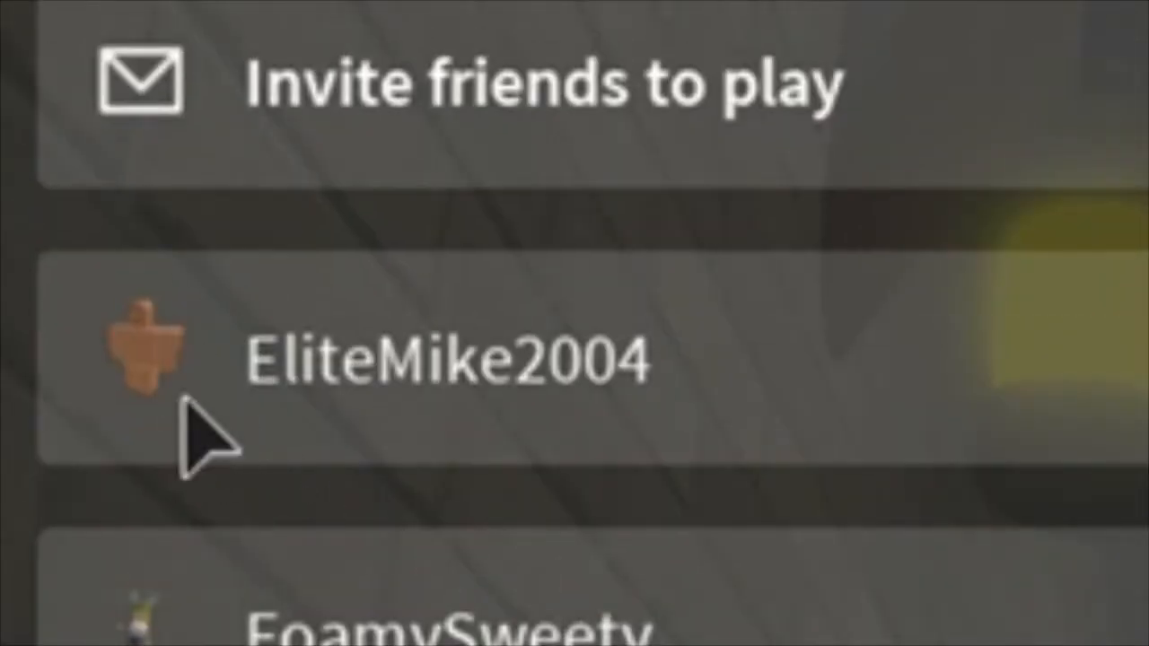
mouse_move(134, 373)
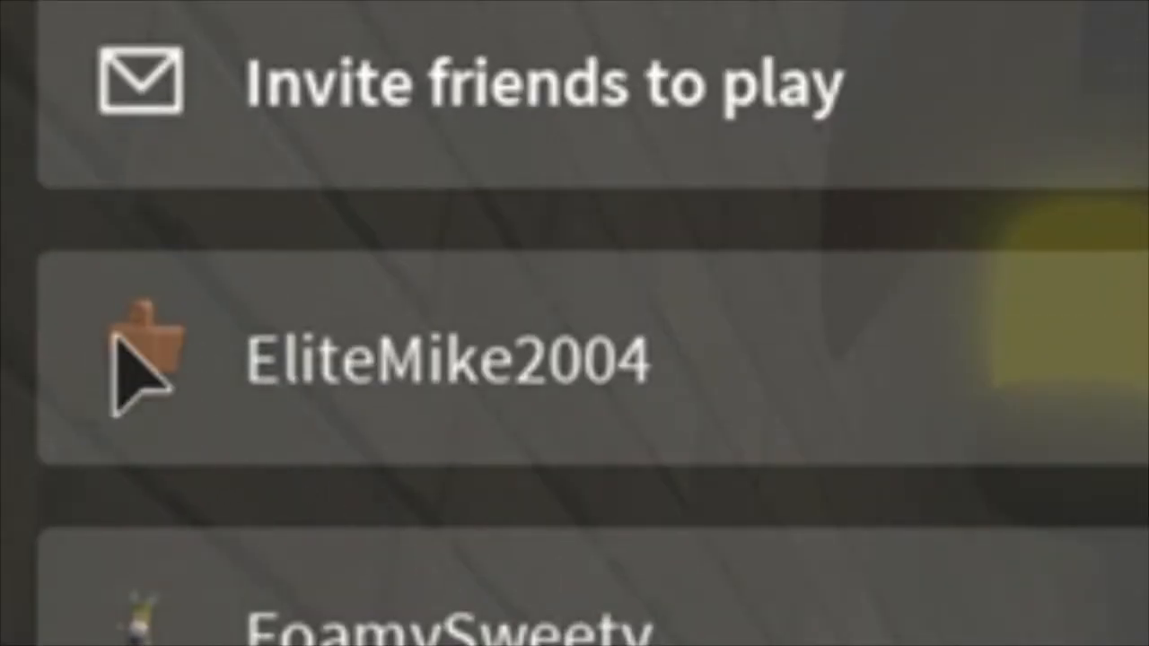